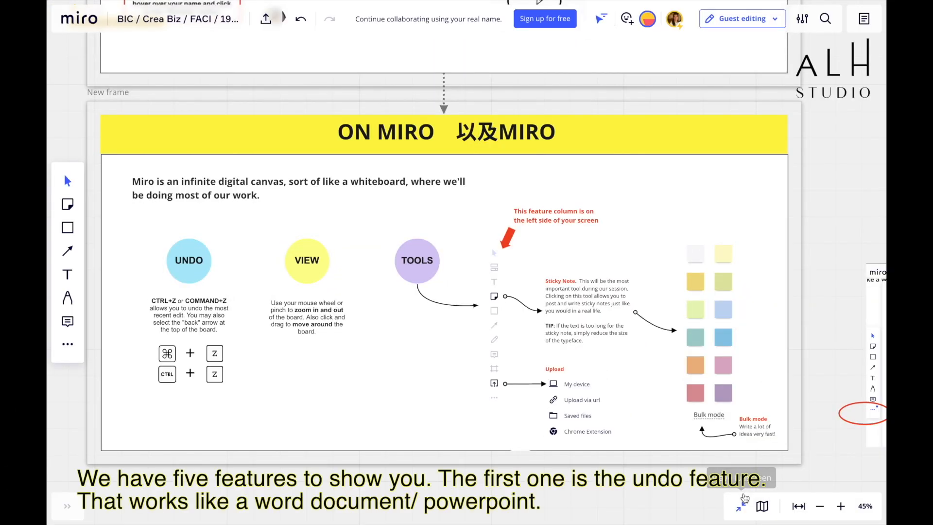
pyautogui.moveTo(746, 499)
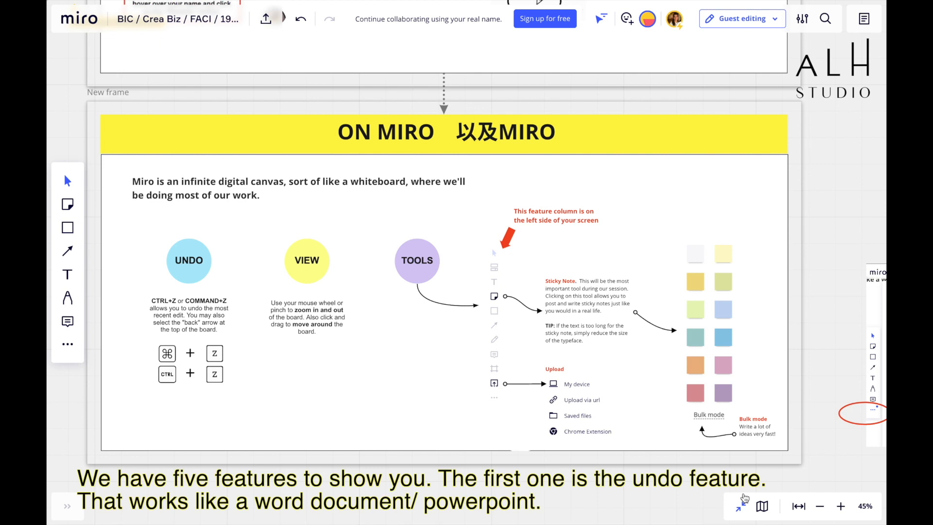
pyautogui.moveTo(738, 491)
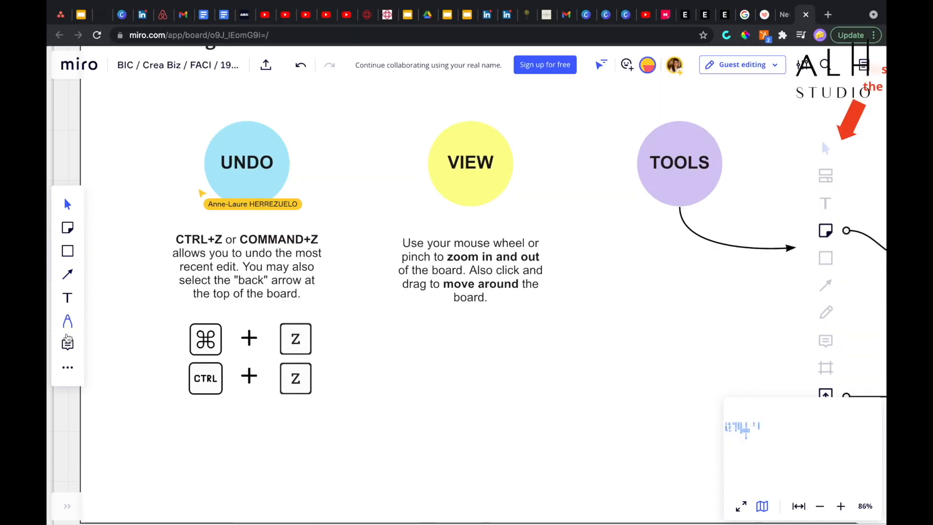
# Place a blank pink sticky note on the board below the Undo shortcut explanation.
pyautogui.click(67, 227)
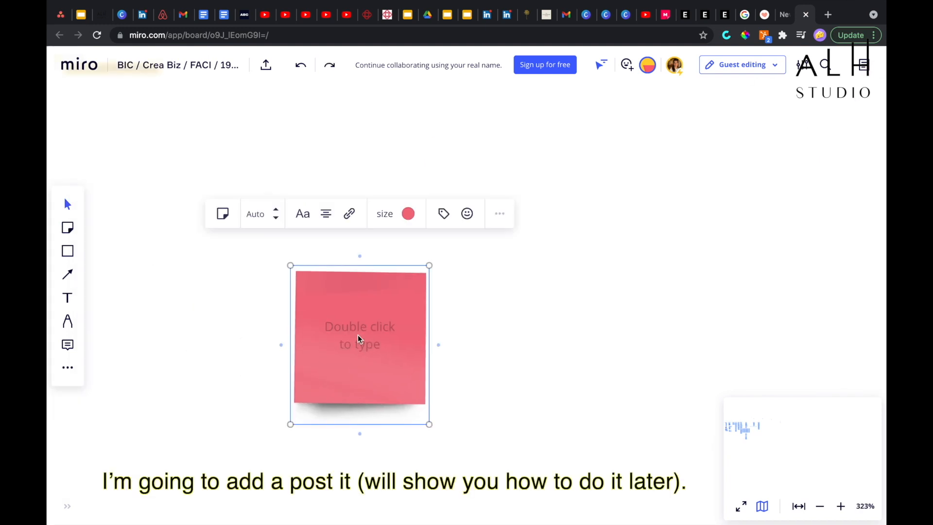
pyautogui.write('HELLO')
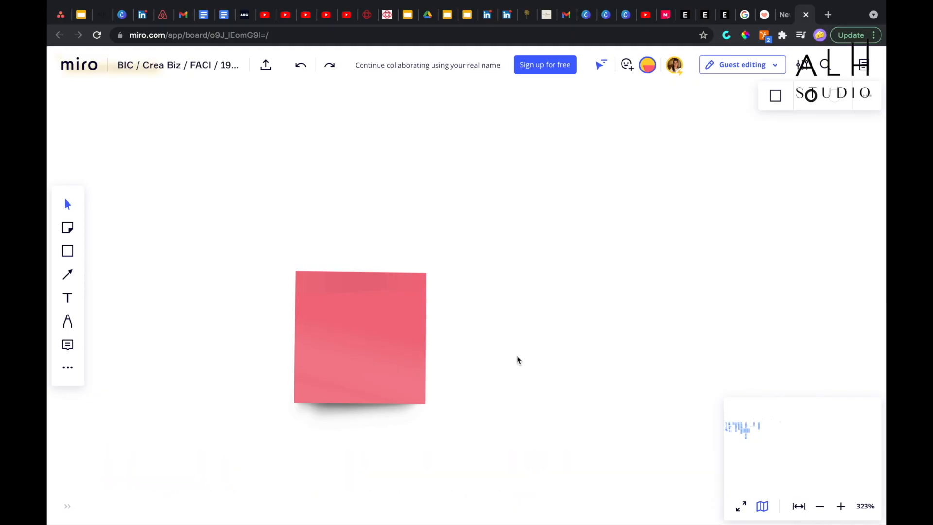
pyautogui.scroll(-3)
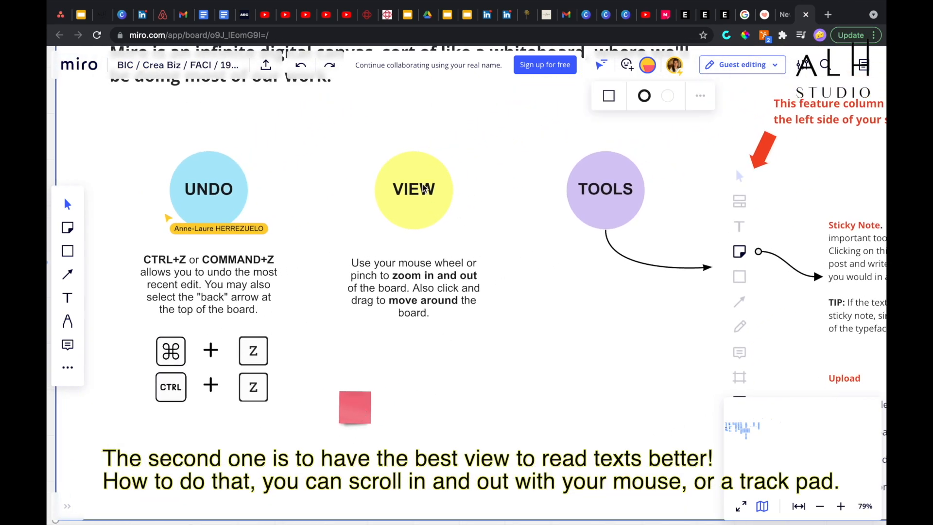
pyautogui.moveTo(423, 246)
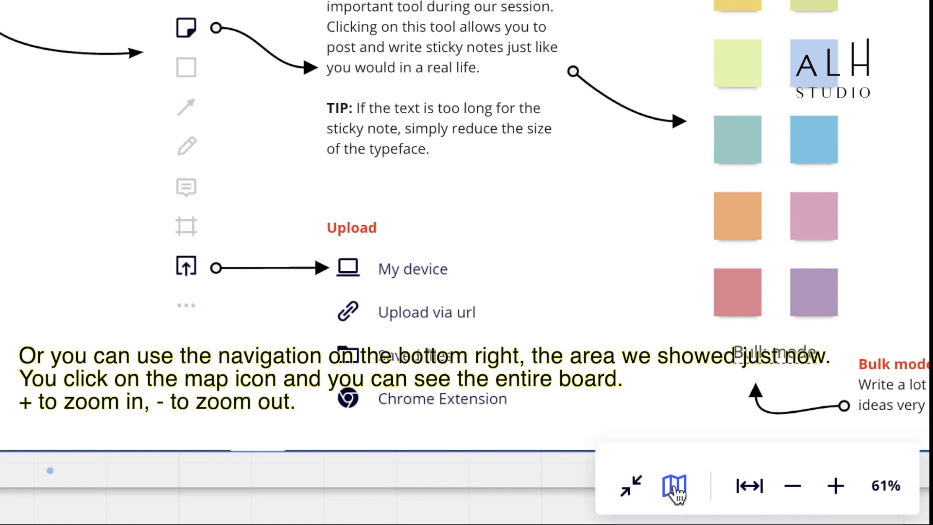
# Show the board overview map and adjust zoom to view the Sticky Note tool explanation.
pyautogui.click(672, 486)
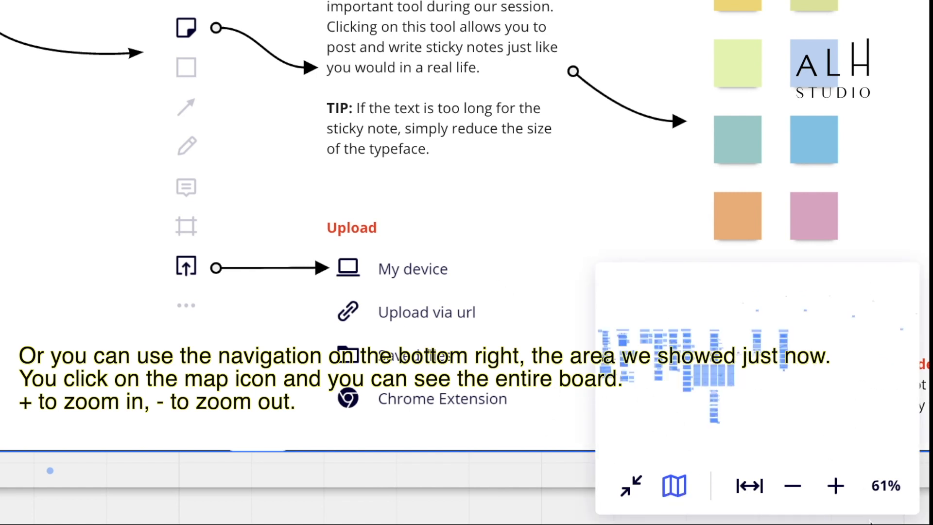
pyautogui.click(834, 486)
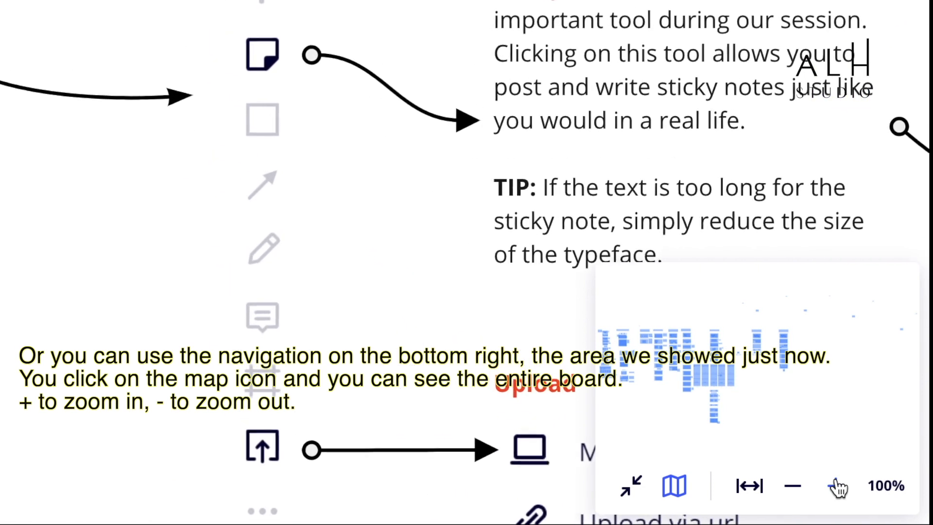
pyautogui.click(791, 487)
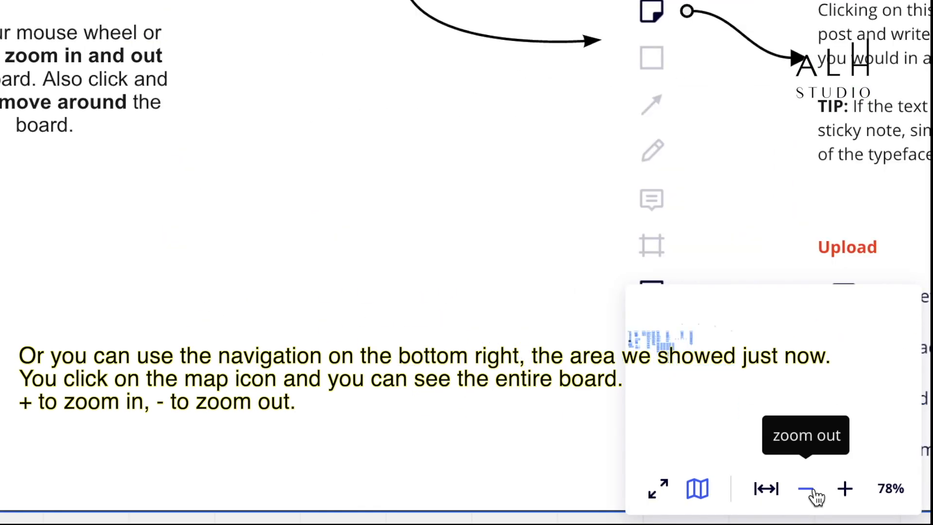
pyautogui.click(806, 489)
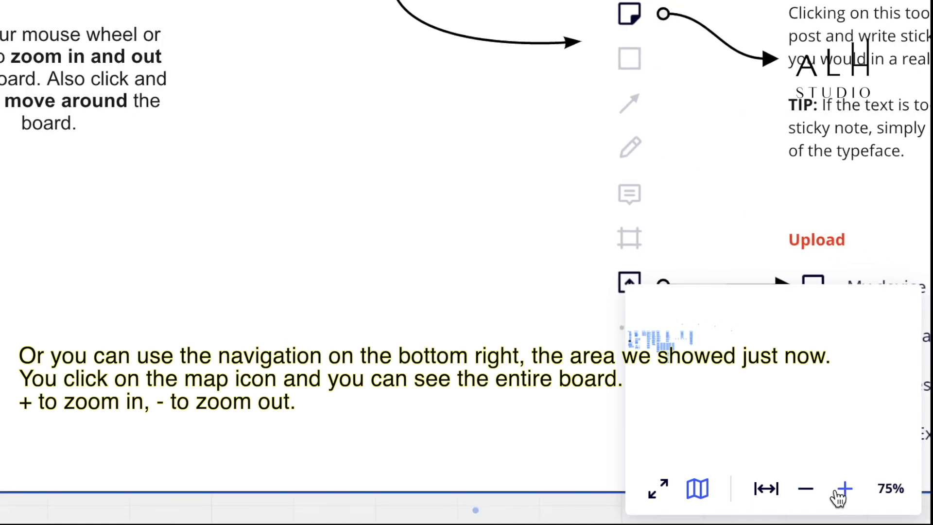
pyautogui.click(804, 489)
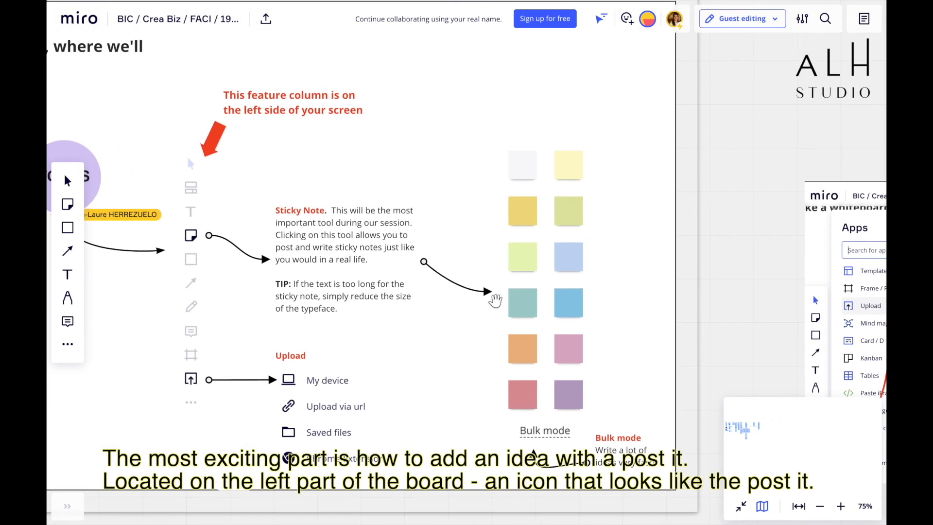
pyautogui.moveTo(309, 76)
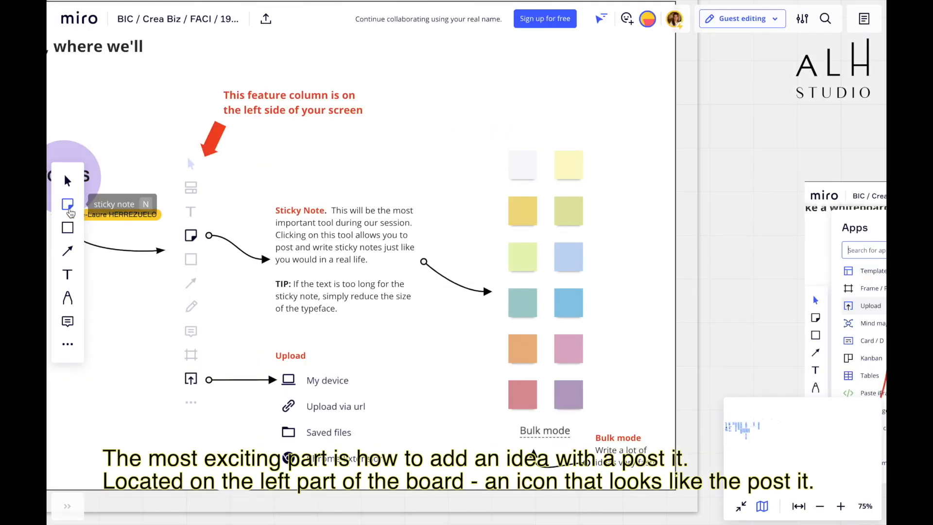
# Add a pink sticky note reading 'hello!' above the colour swatches.
pyautogui.click(67, 205)
pyautogui.write('he')
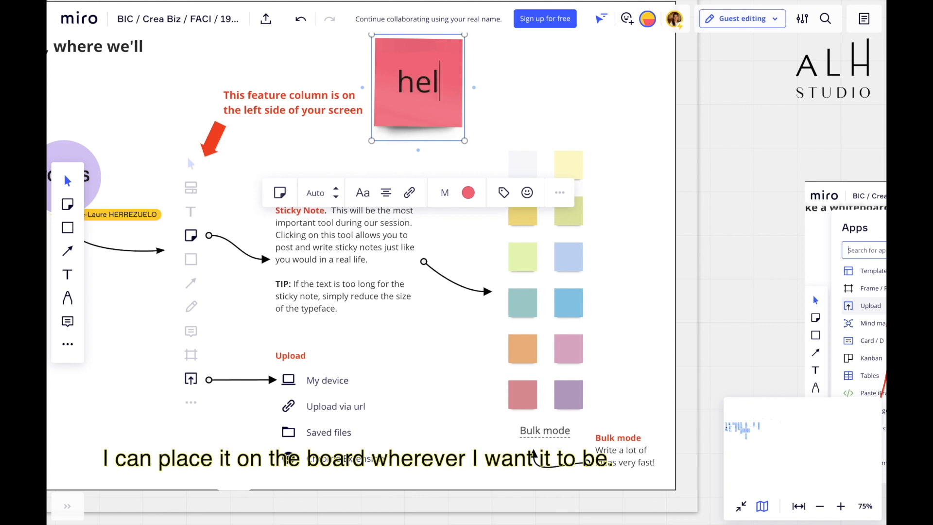
pyautogui.write('lo!')
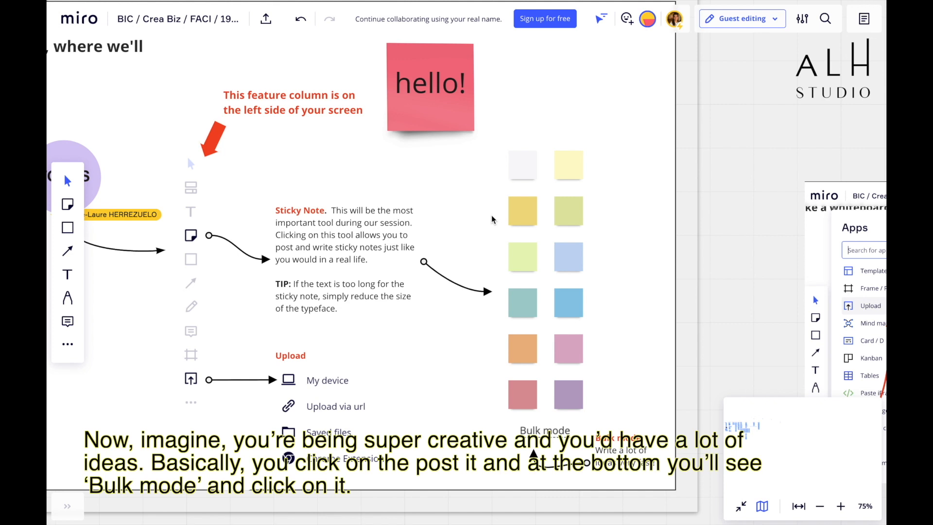
pyautogui.moveTo(497, 319)
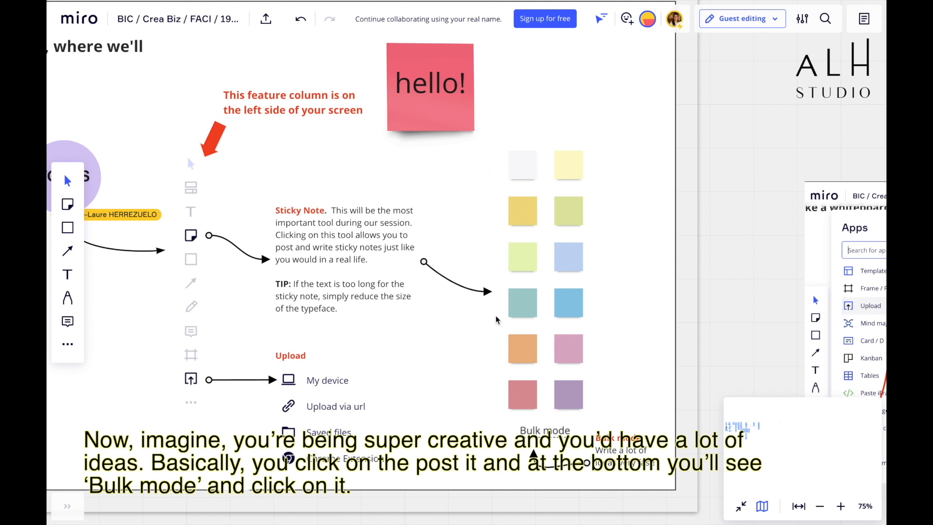
pyautogui.moveTo(67, 204)
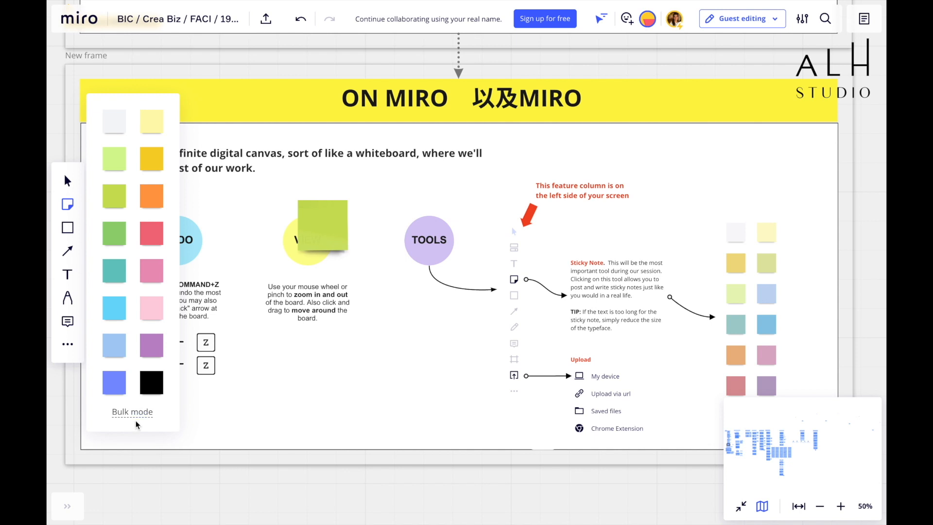
pyautogui.moveTo(132, 412)
pyautogui.write('is')
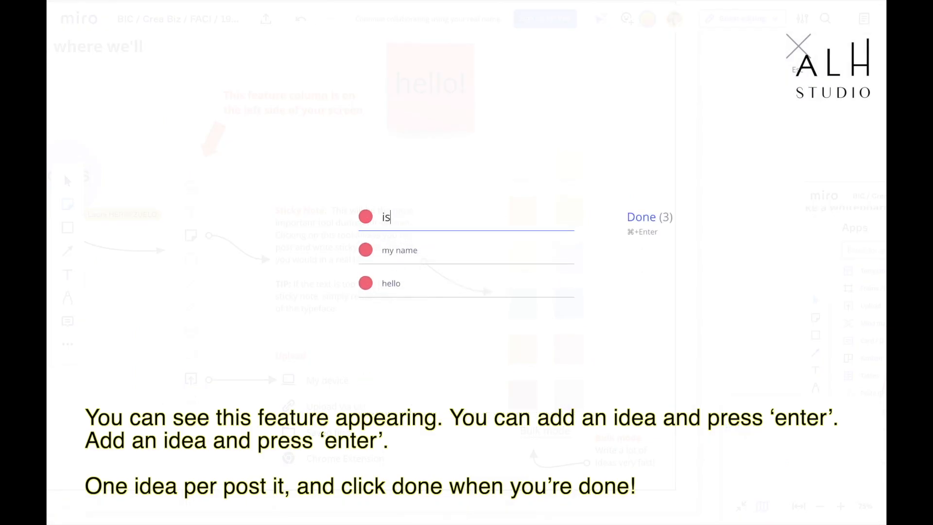
# Bulk-create four pink notes 'hello', 'my name', 'is', 'AL' and place them beside the swatches.
pyautogui.press('Return')
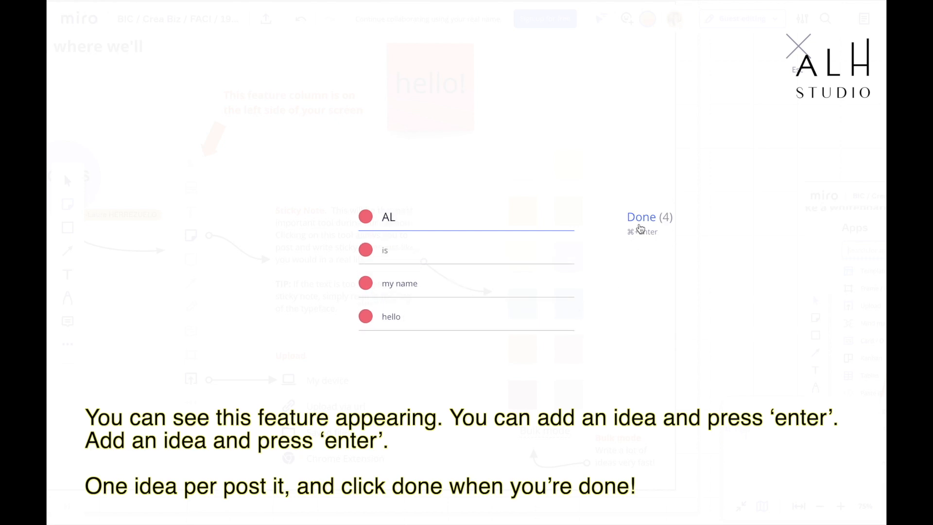
pyautogui.click(641, 216)
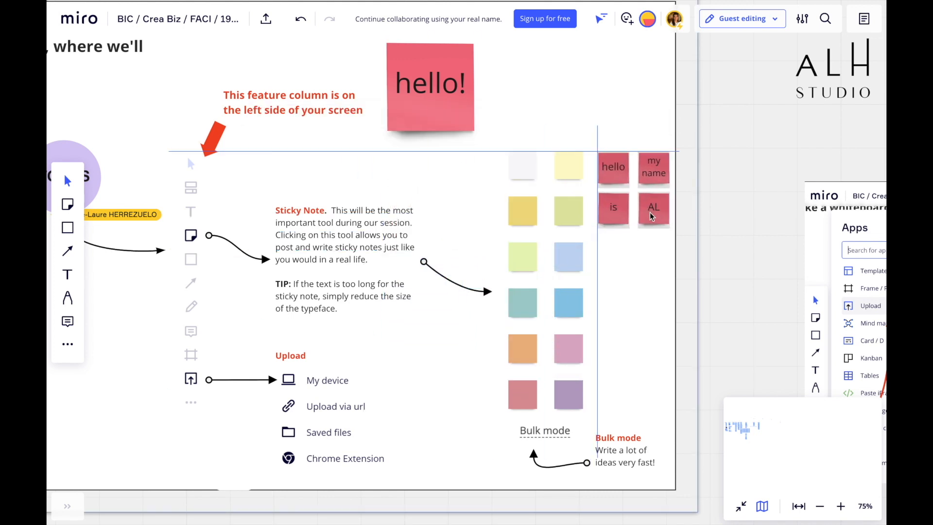
pyautogui.click(653, 208)
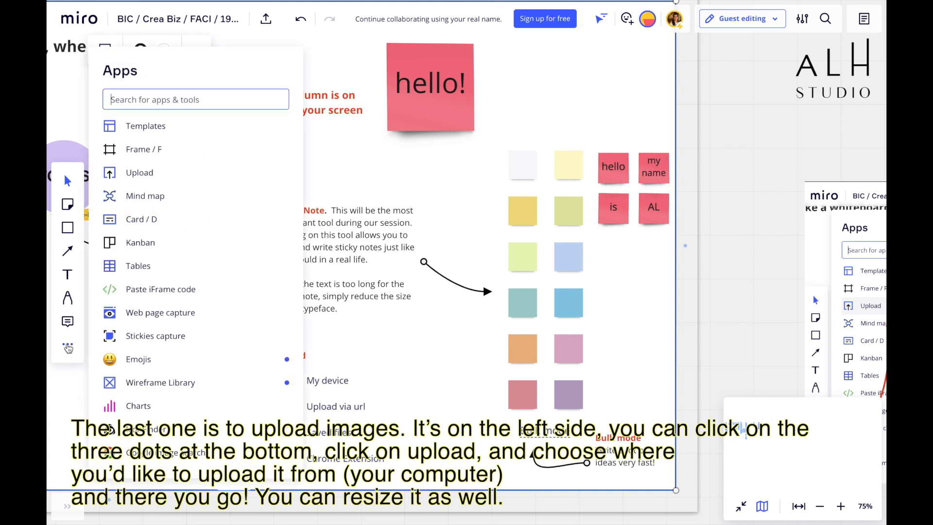
pyautogui.moveTo(144, 125)
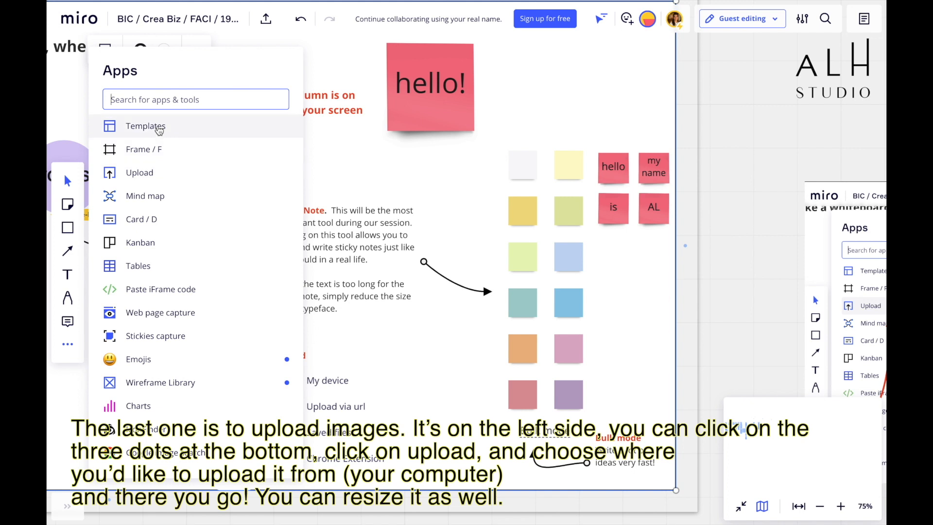
pyautogui.moveTo(139, 173)
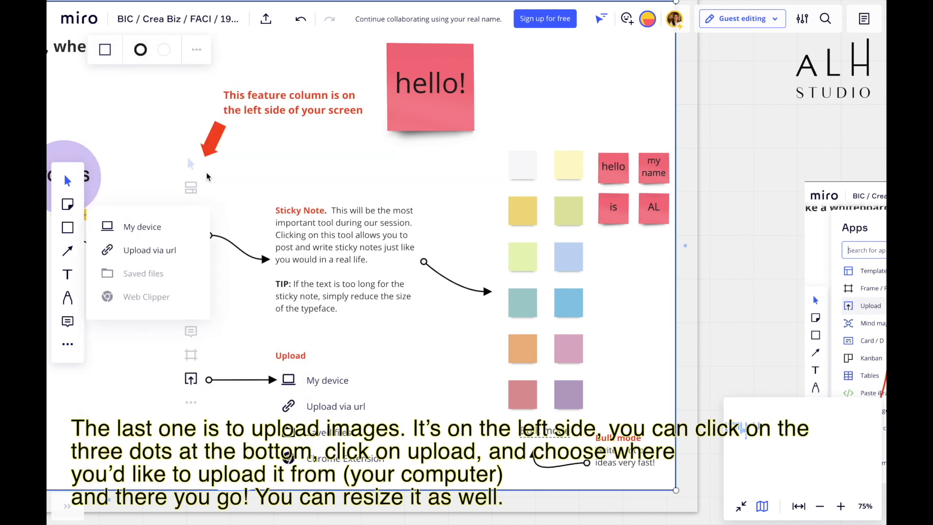
pyautogui.moveTo(142, 226)
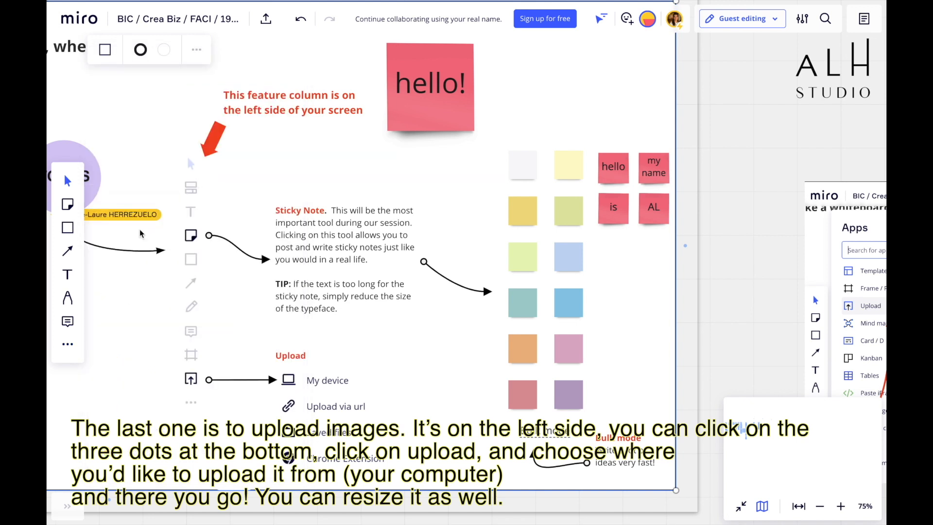
# Choose Upload from My device to bring up the file chooser.
pyautogui.click(326, 380)
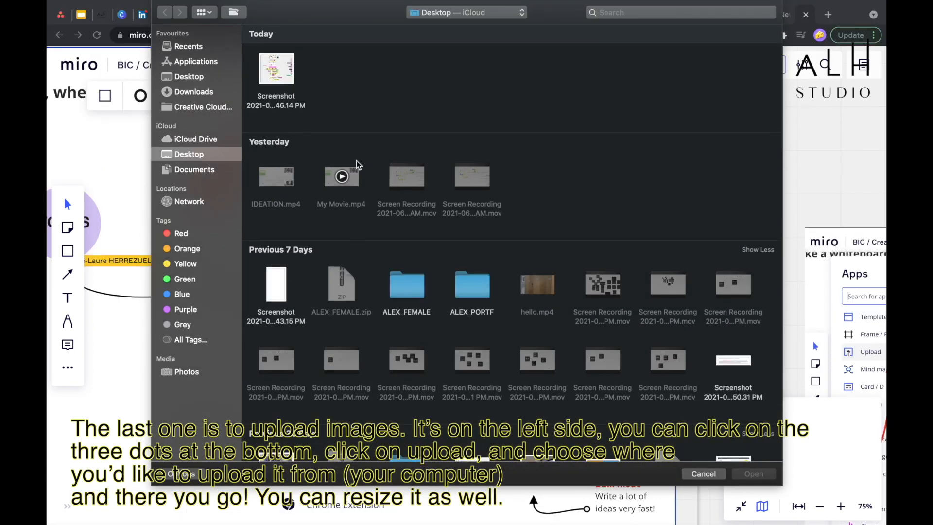
# Upload the latest screenshot and place it on the board beside the pink notes.
pyautogui.click(275, 68)
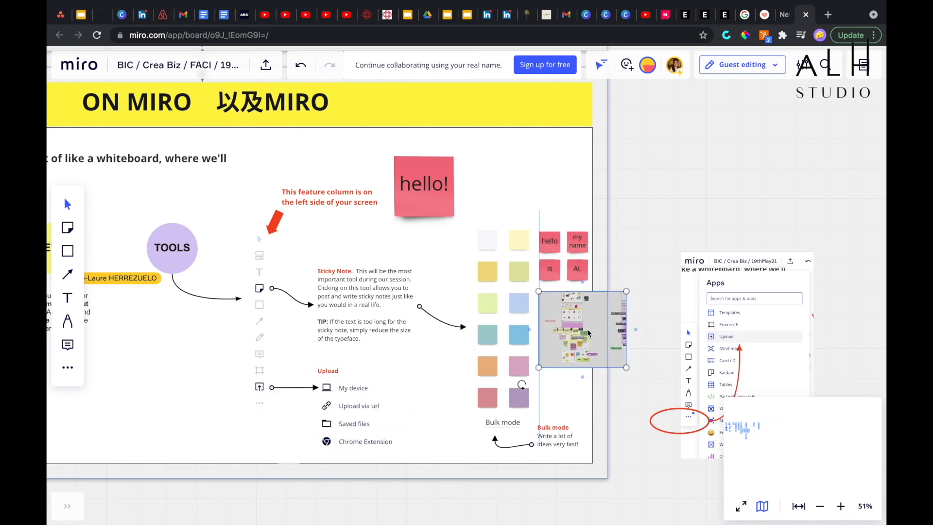
pyautogui.click(636, 283)
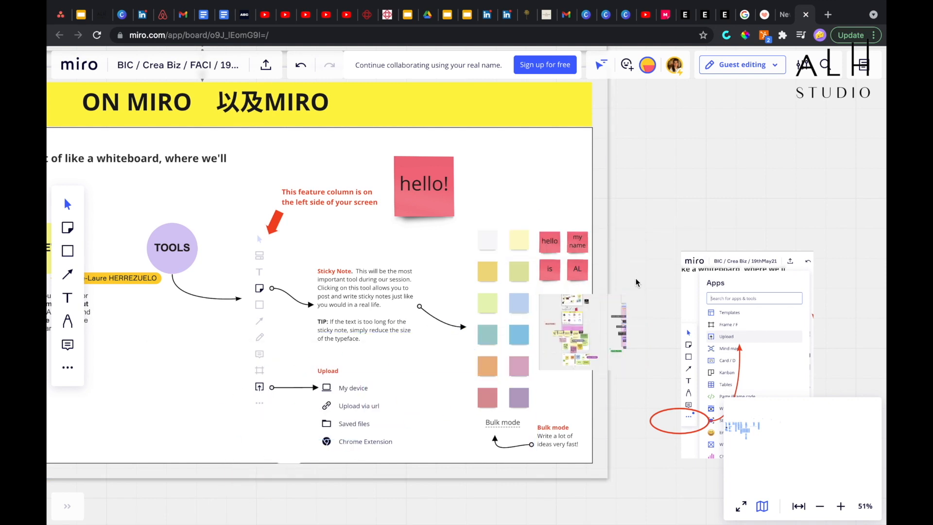